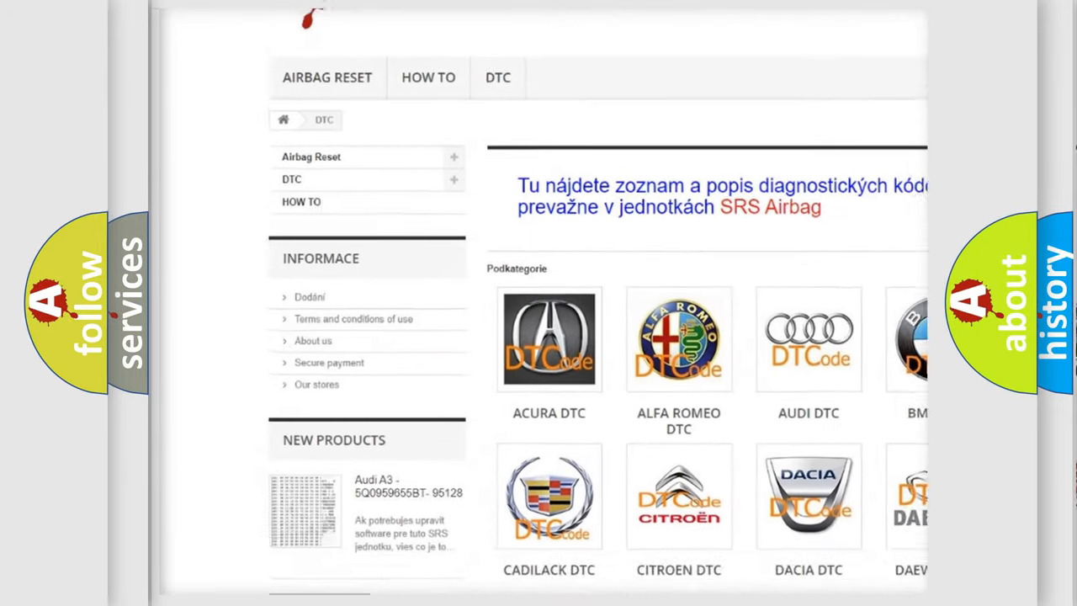
pyautogui.scroll(-3)
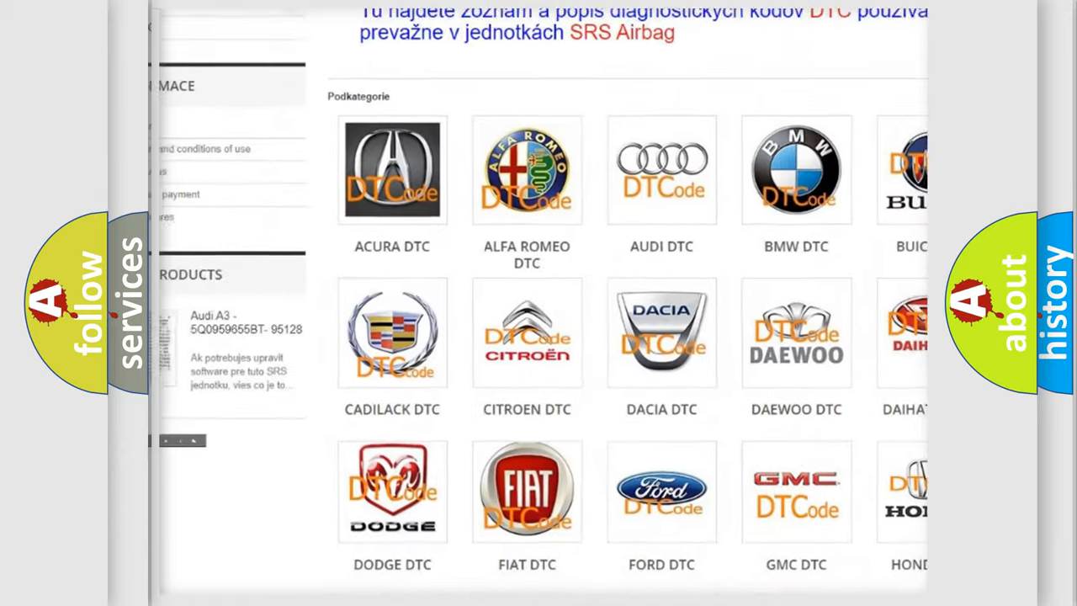